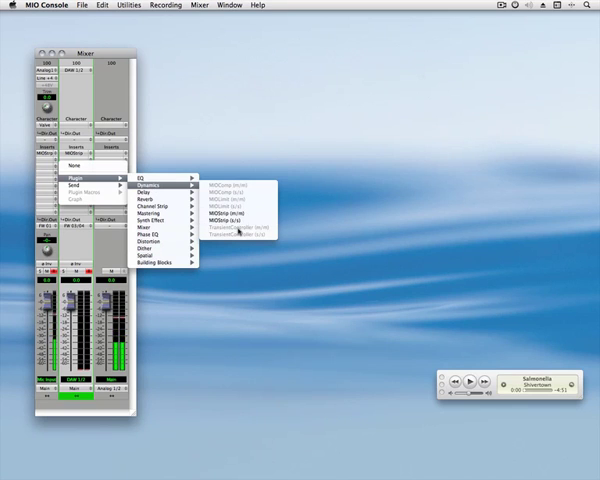
mouse_move(235, 230)
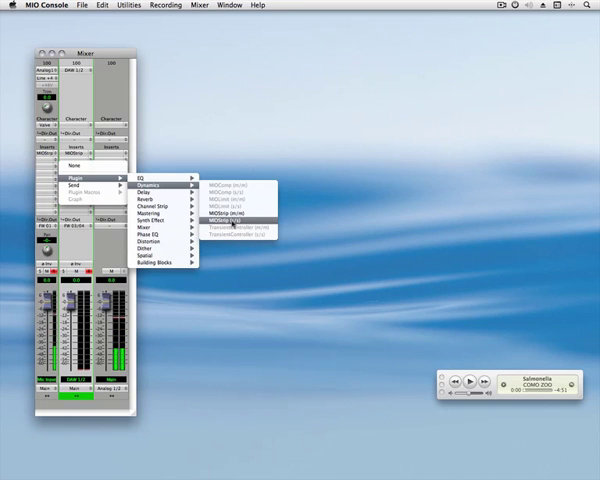
Insert the MIOStrip (s/s) dynamics plugin on the DAW 1/2 channel's insert slot
left_click(233, 211)
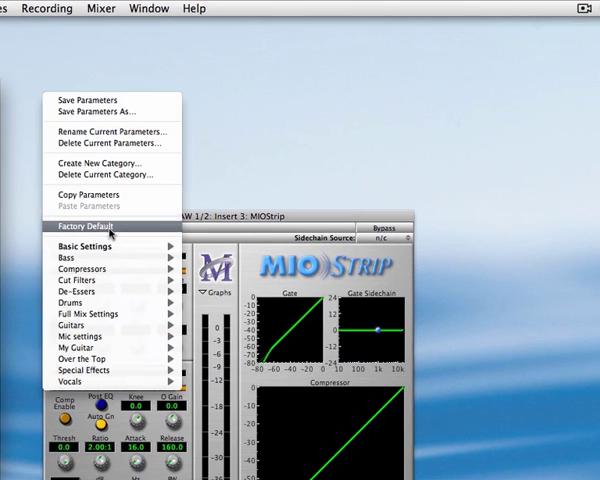
mouse_move(82, 225)
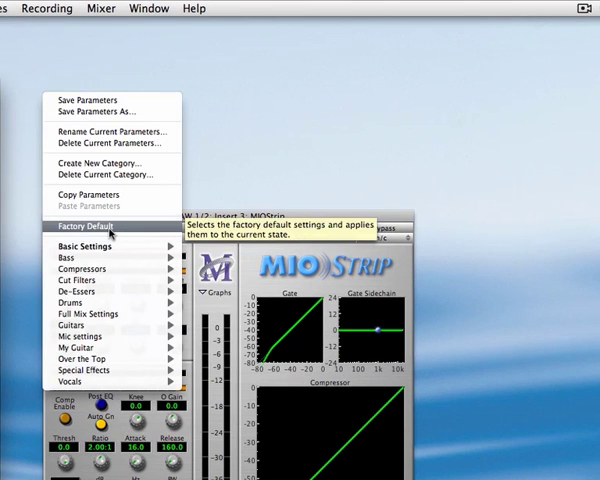
mouse_move(70, 257)
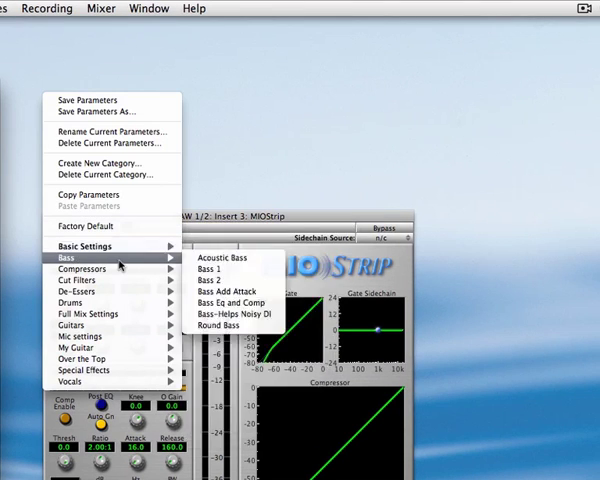
mouse_move(90, 269)
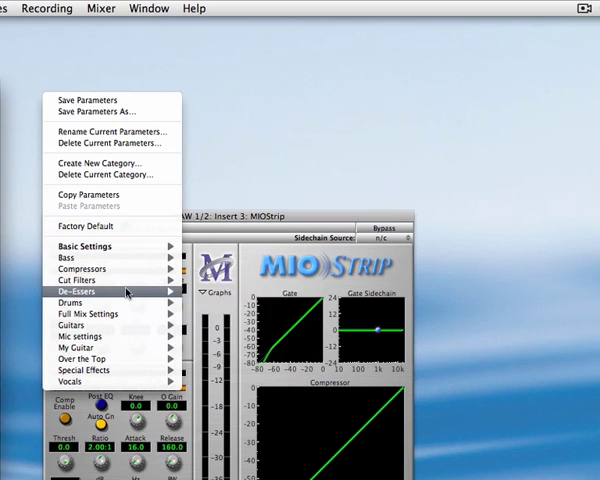
mouse_move(87, 313)
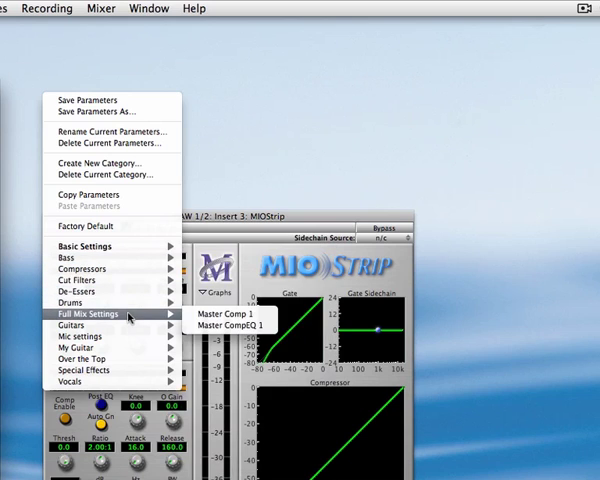
mouse_move(70, 324)
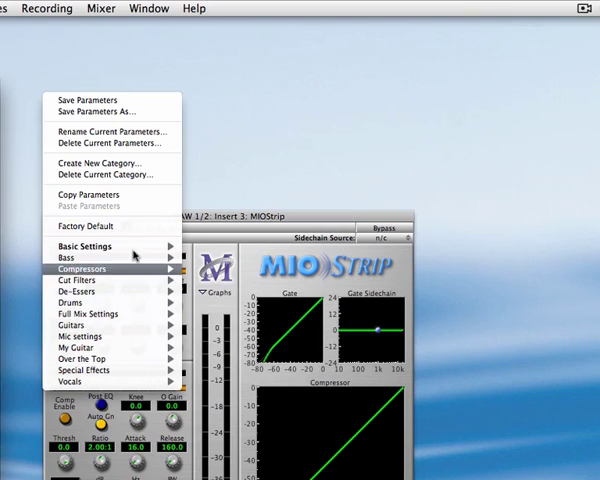
mouse_move(89, 100)
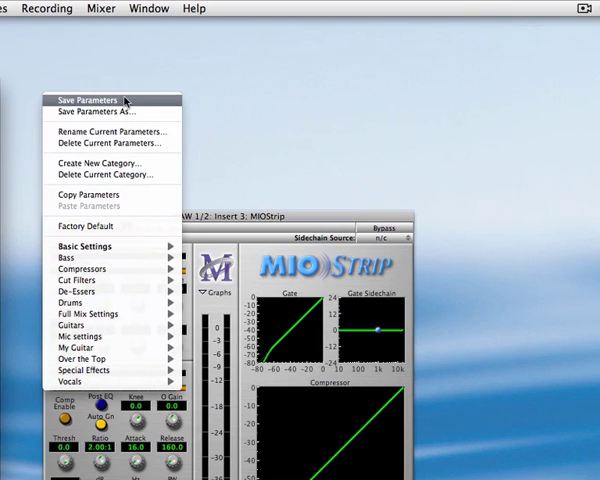
mouse_move(90, 99)
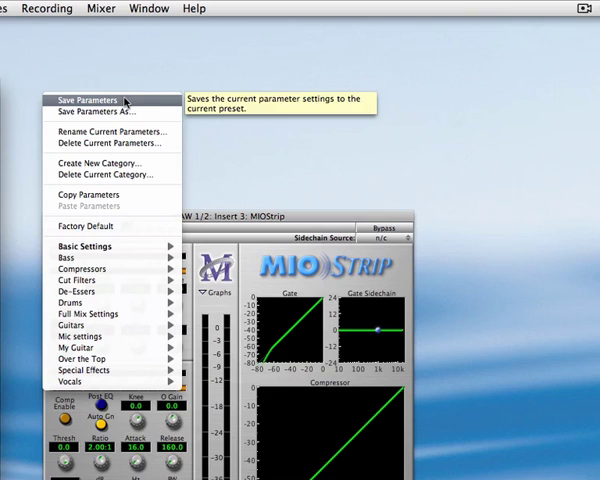
mouse_move(105, 112)
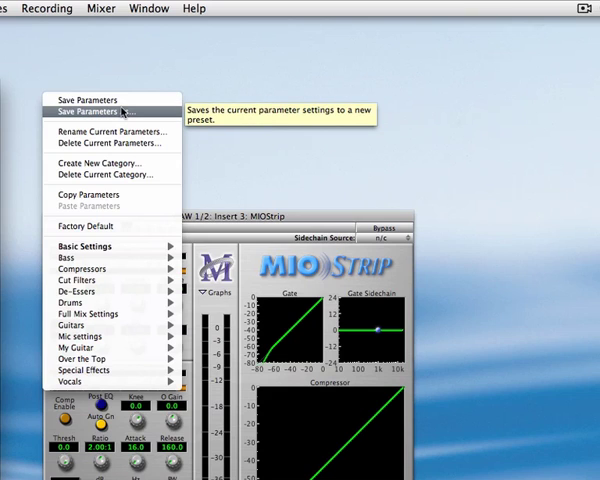
mouse_move(110, 131)
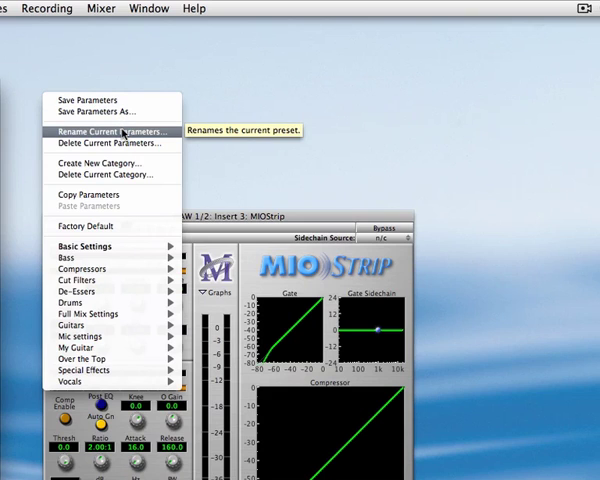
mouse_move(108, 145)
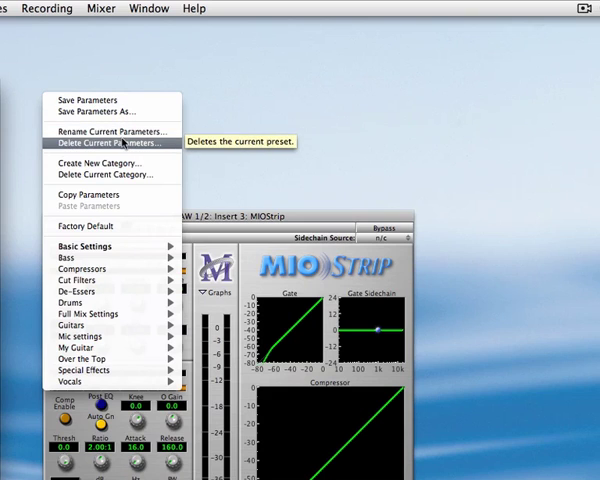
mouse_move(110, 163)
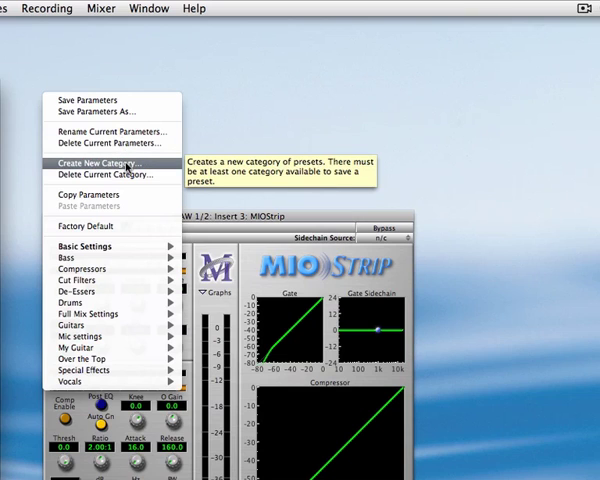
mouse_move(100, 174)
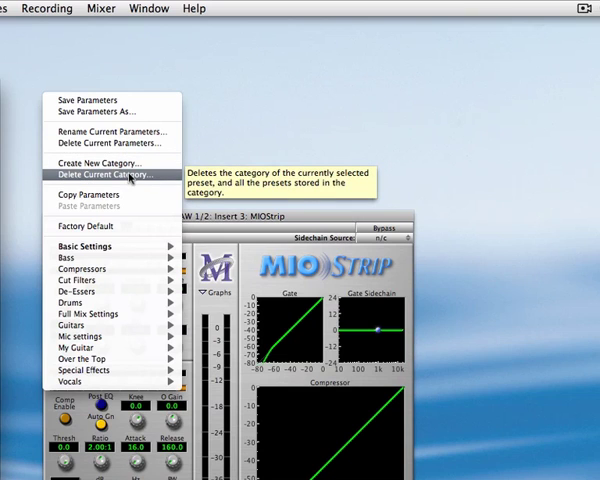
mouse_move(88, 194)
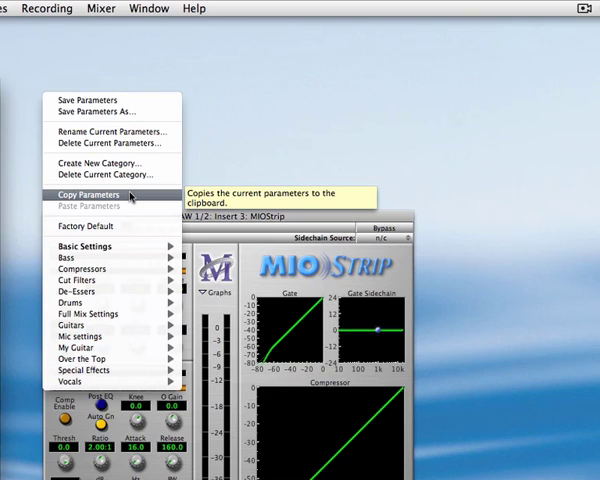
mouse_move(88, 226)
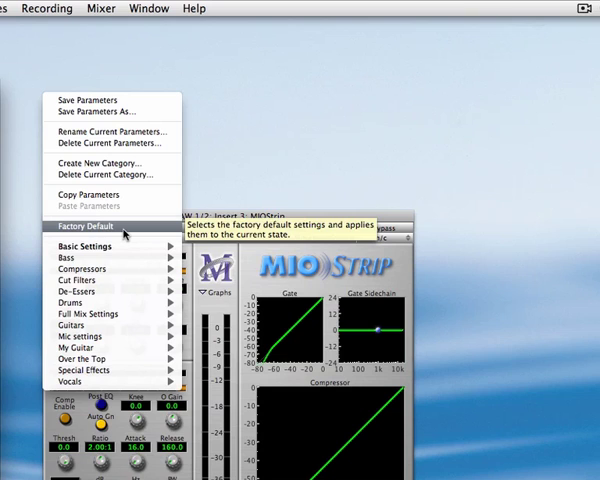
Load MIOStrip's Factory Default preset
left_click(86, 226)
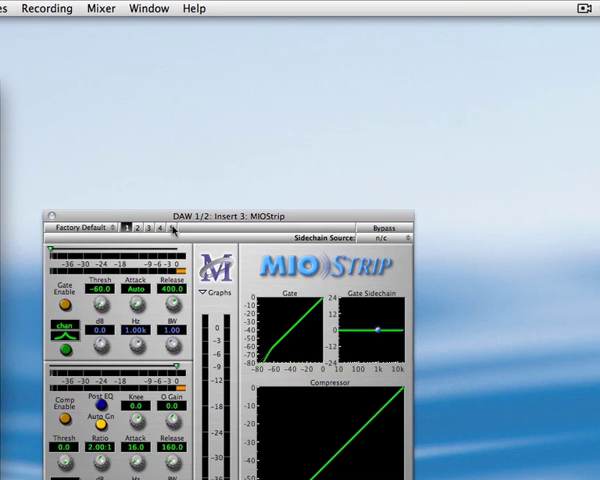
left_click(78, 230)
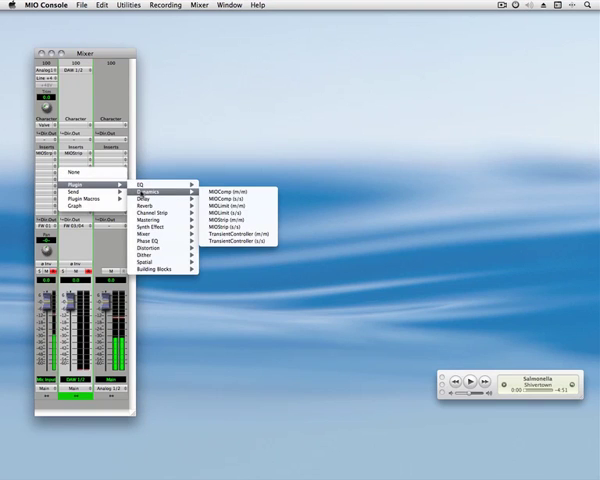
mouse_move(148, 205)
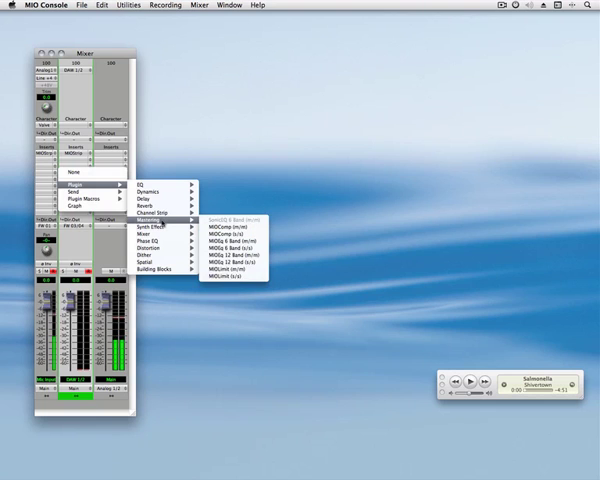
Place a Graph on the DAW 1/2 channel's insert slot
left_click(85, 200)
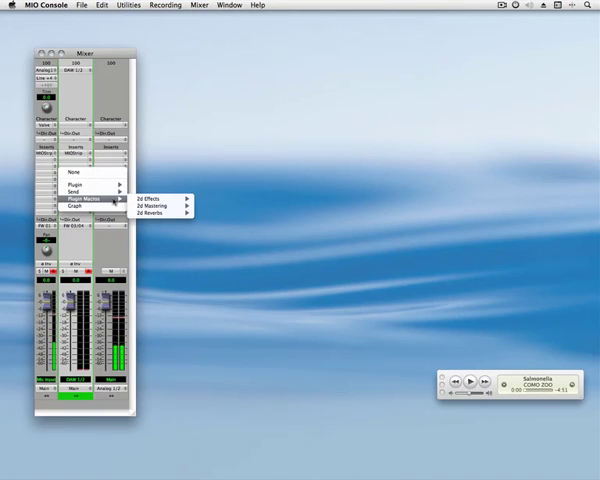
mouse_move(159, 206)
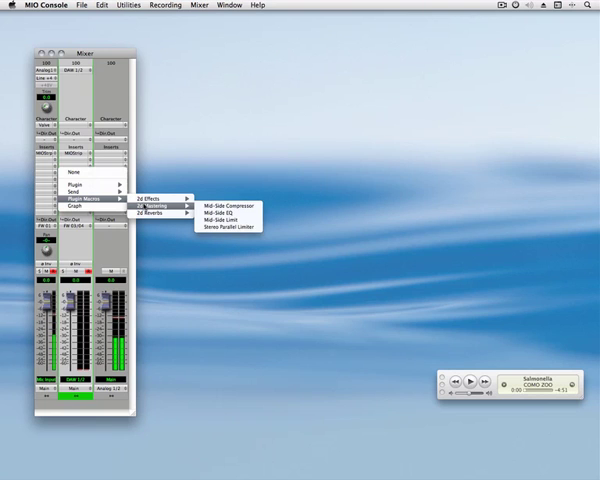
mouse_move(85, 203)
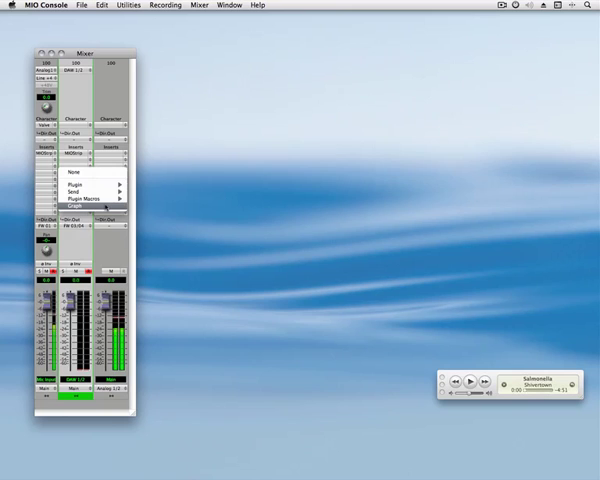
left_click(72, 205)
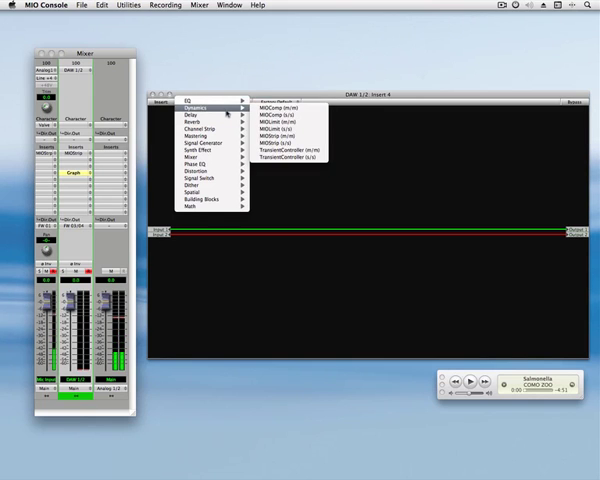
mouse_move(200, 122)
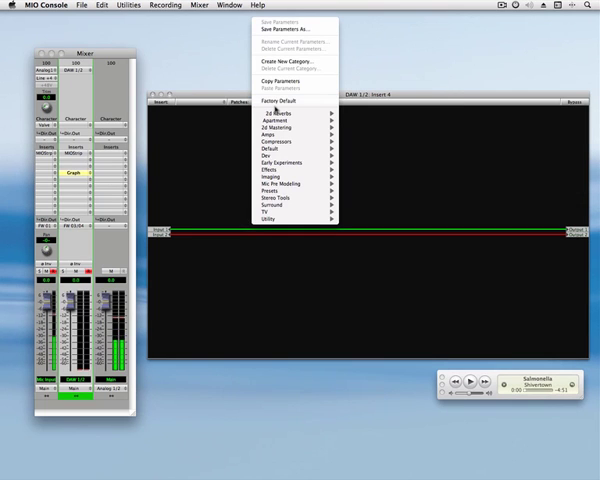
mouse_move(282, 148)
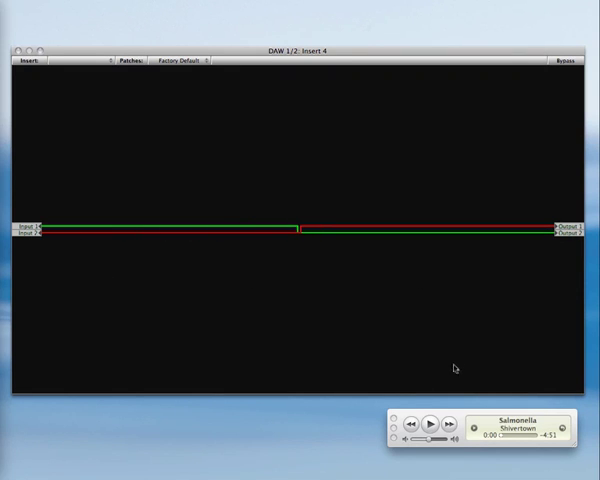
Play the song in iTunes to hear the swapped left and right channels
left_click(430, 427)
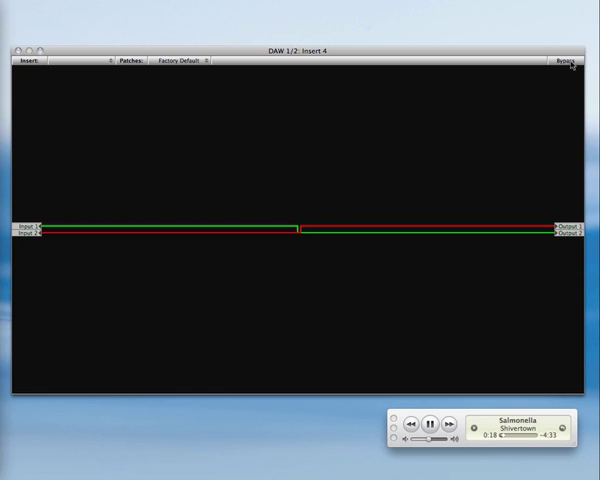
mouse_move(451, 403)
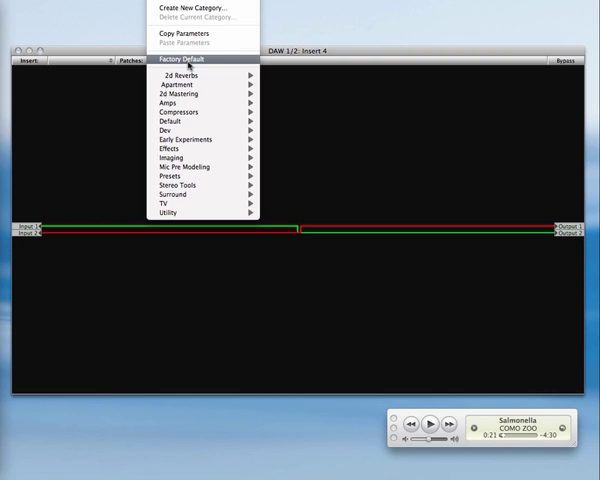
Apply the Factory Default patch, routing Input 1 to Output 1 and Input 2 to Output 2
left_click(185, 60)
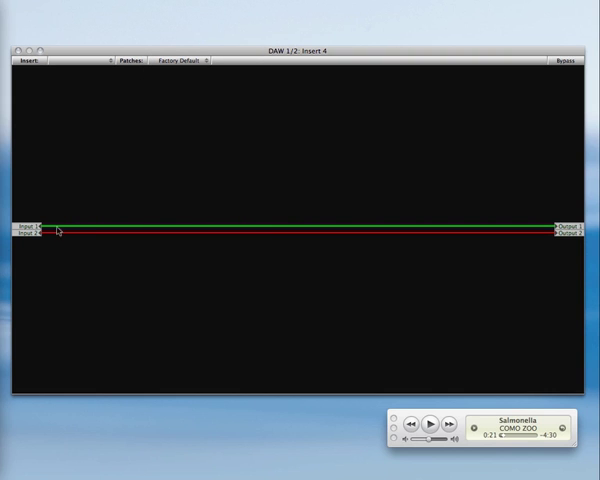
mouse_move(374, 245)
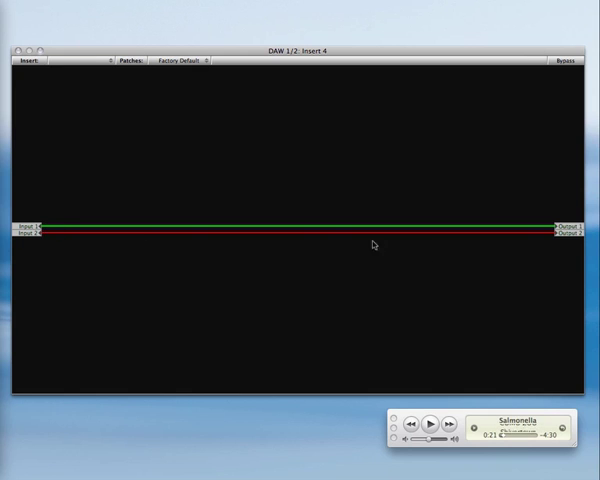
mouse_move(464, 208)
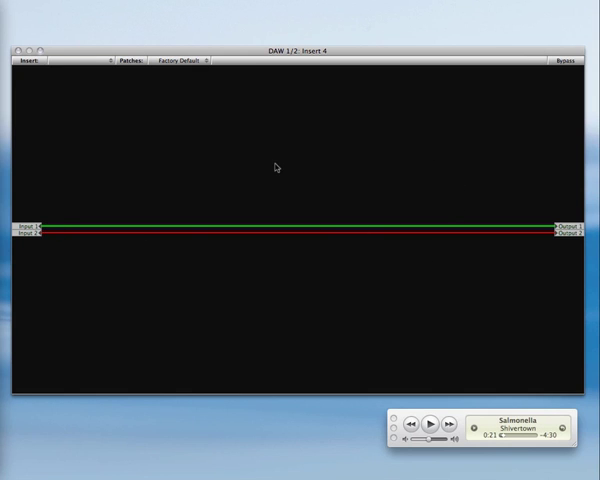
left_click(25, 61)
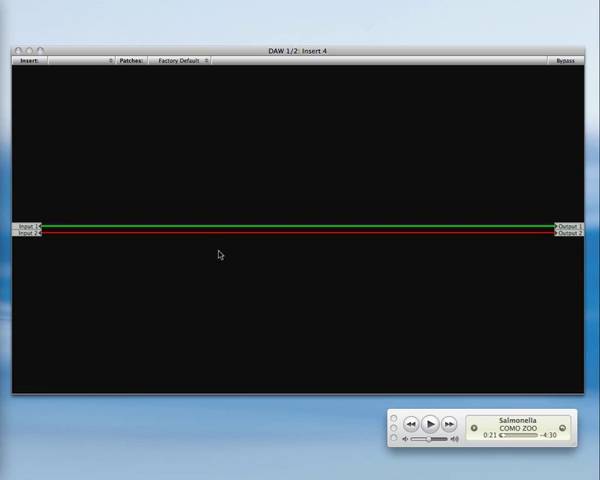
mouse_move(93, 61)
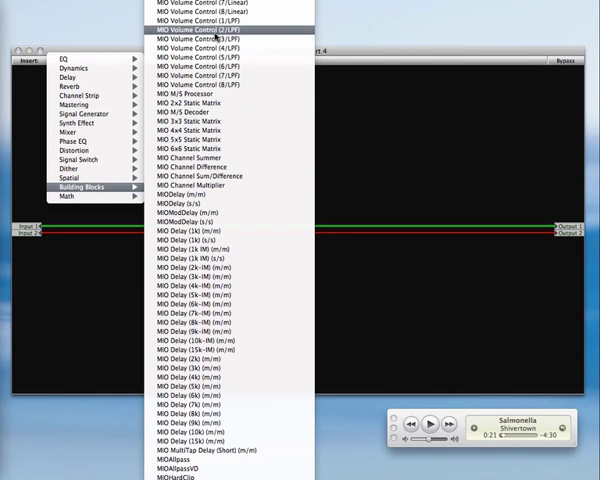
Add MIO Volume Control (2/LPF) and Channel Summer, wiring A + B to both outputs
left_click(215, 29)
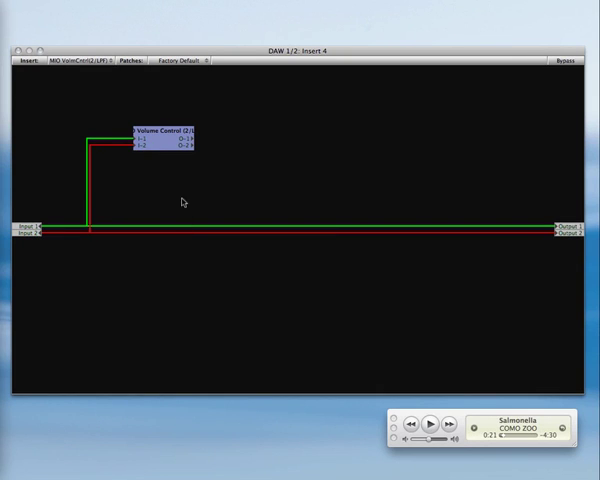
left_click(24, 60)
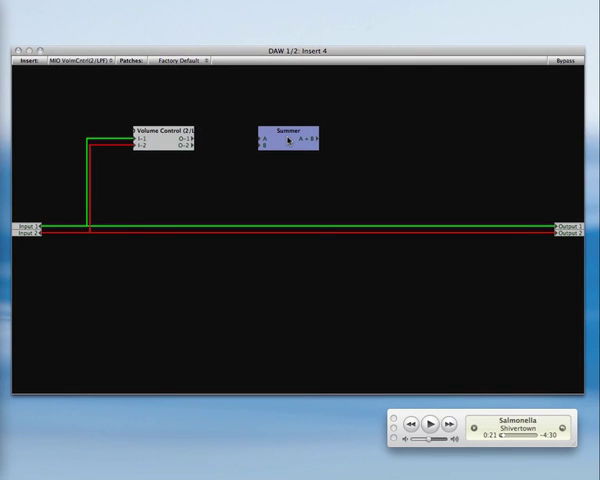
left_click_drag(192, 148, 255, 141)
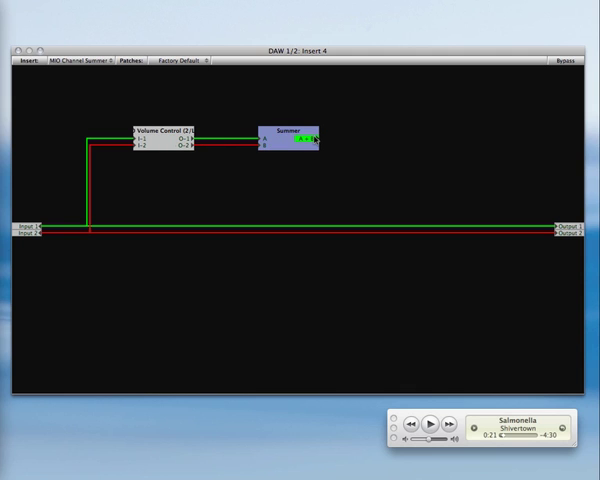
left_click_drag(311, 139, 566, 226)
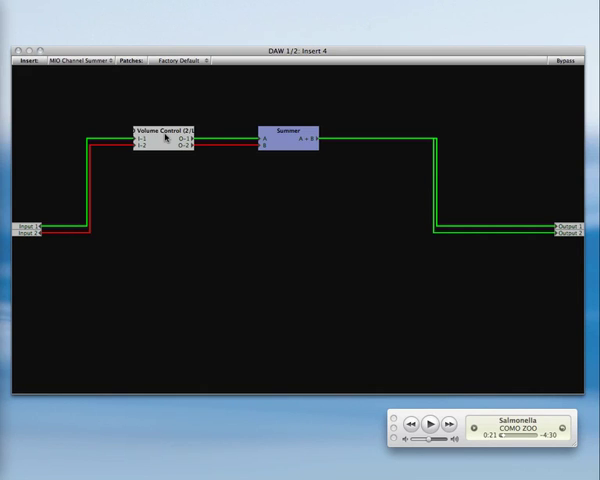
Select Volume Control and play the song in iTunes to hear the mono sum
double_click(165, 135)
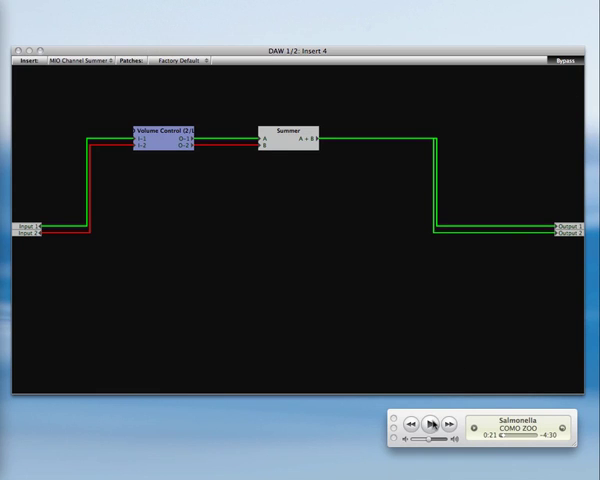
left_click(430, 423)
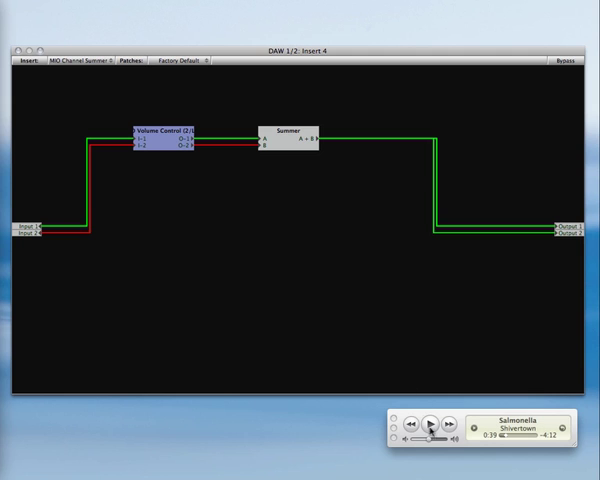
left_click(427, 426)
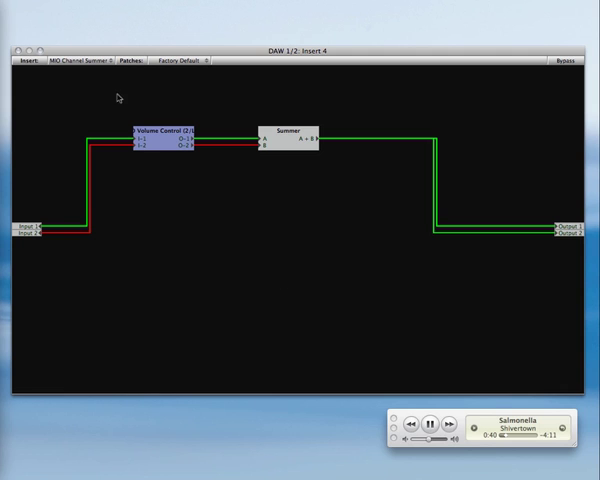
left_click(25, 60)
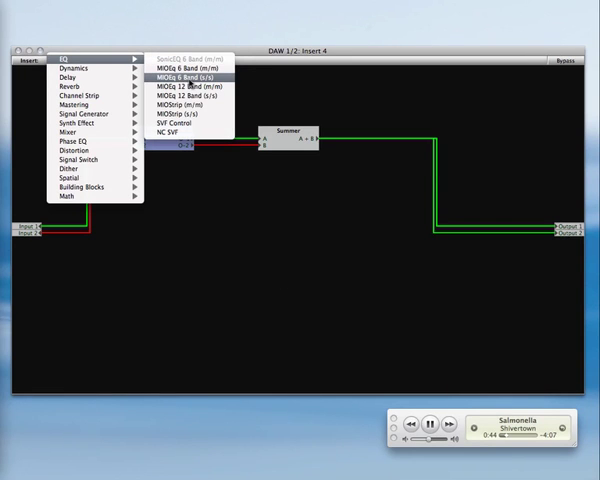
Add MIOEq 6 Band (s/s), cut a band deeply near 500 Hz, and toggle Bypass
left_click(181, 76)
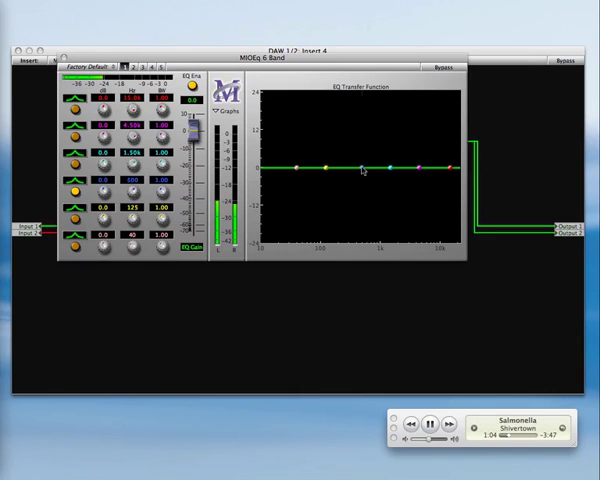
left_click_drag(368, 170, 368, 217)
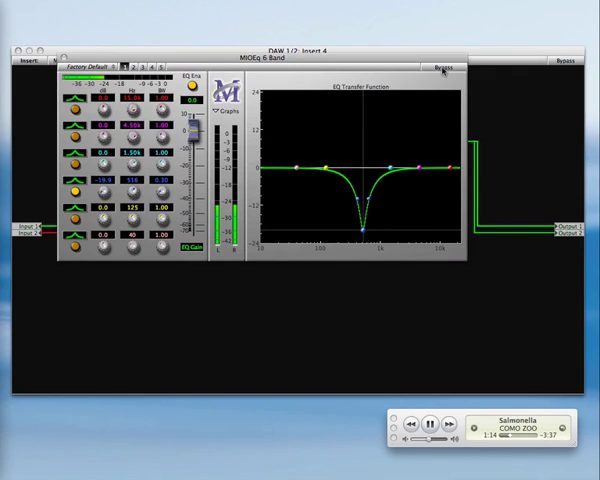
left_click(442, 67)
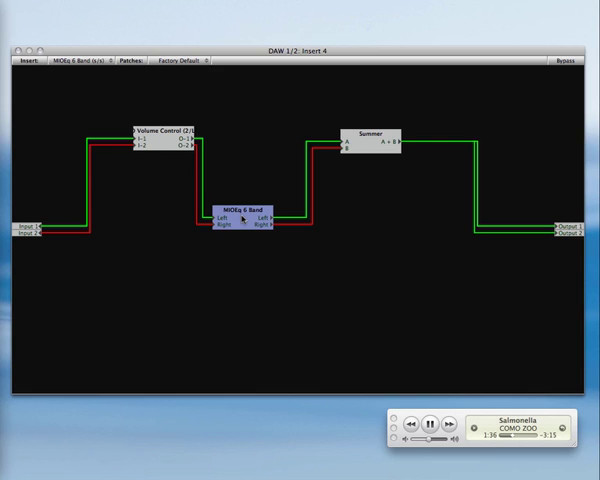
mouse_move(357, 340)
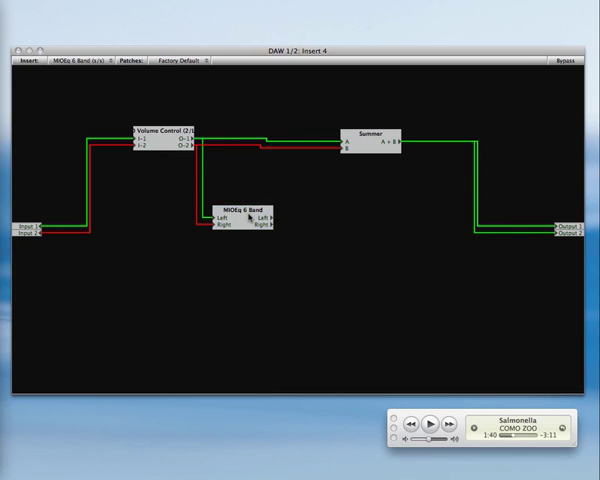
Select the MIOEq 6 Band module in the graph
left_click(245, 210)
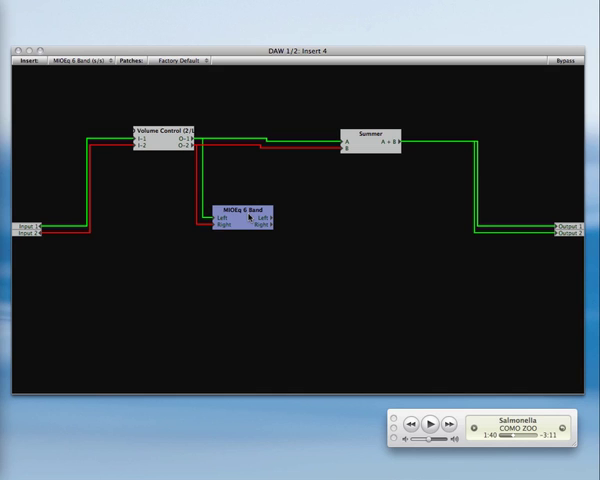